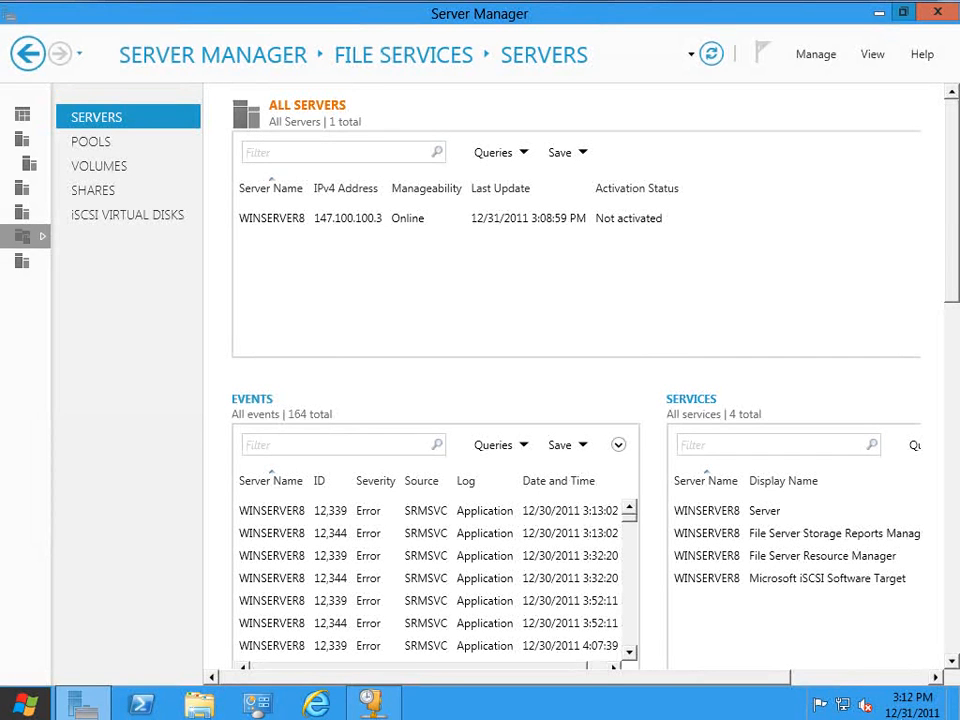
mouse_move(218, 80)
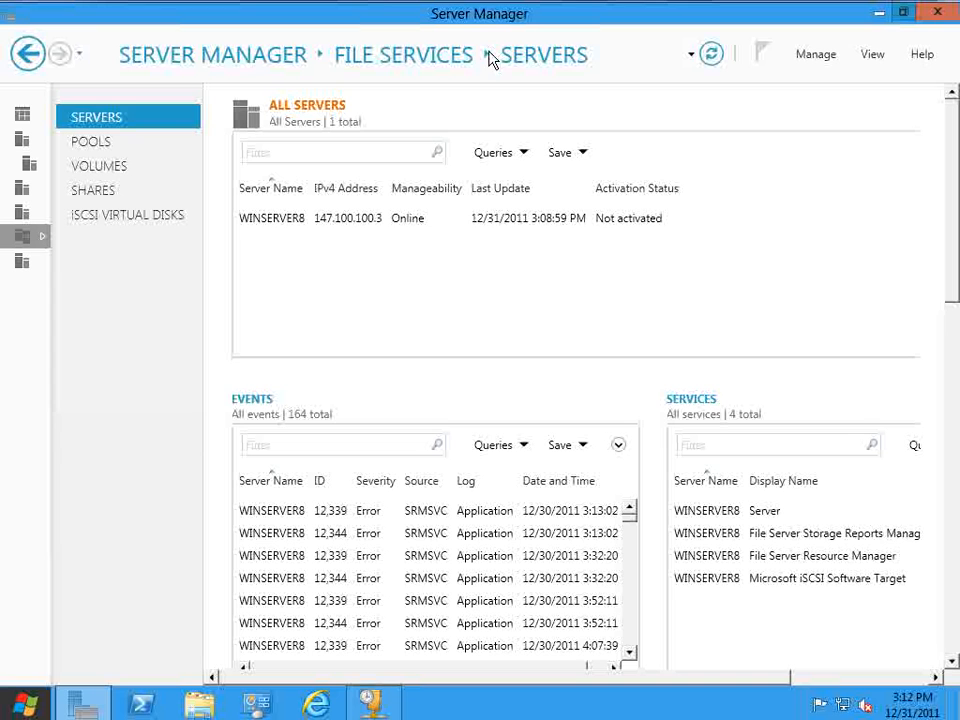
mouse_move(89, 221)
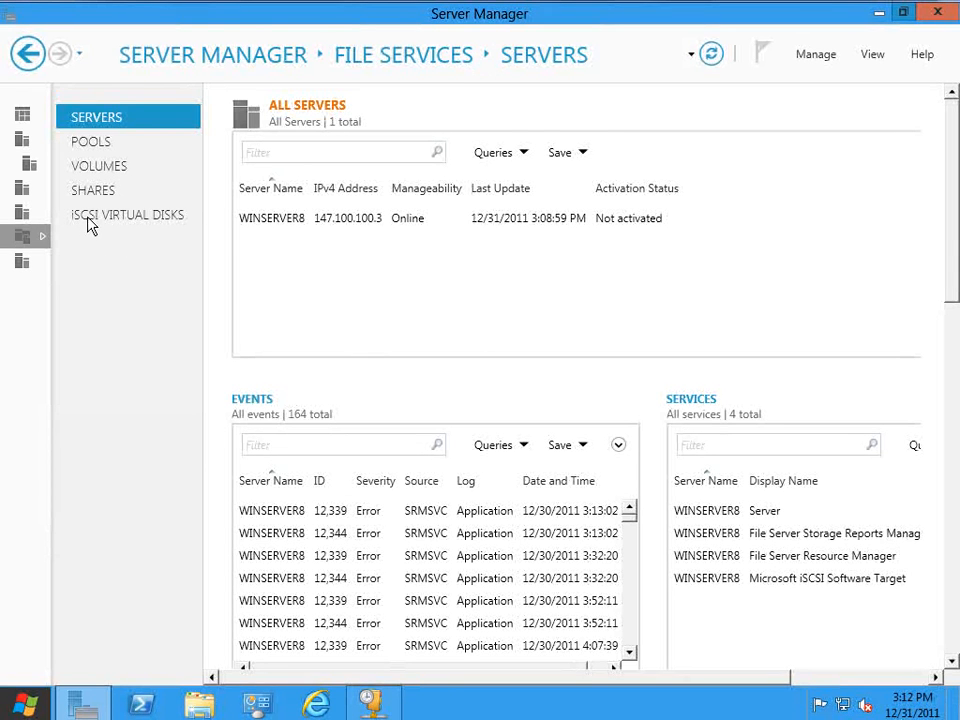
Show the iSCSI Virtual Disks page under File Services, currently listing no disks
click(127, 214)
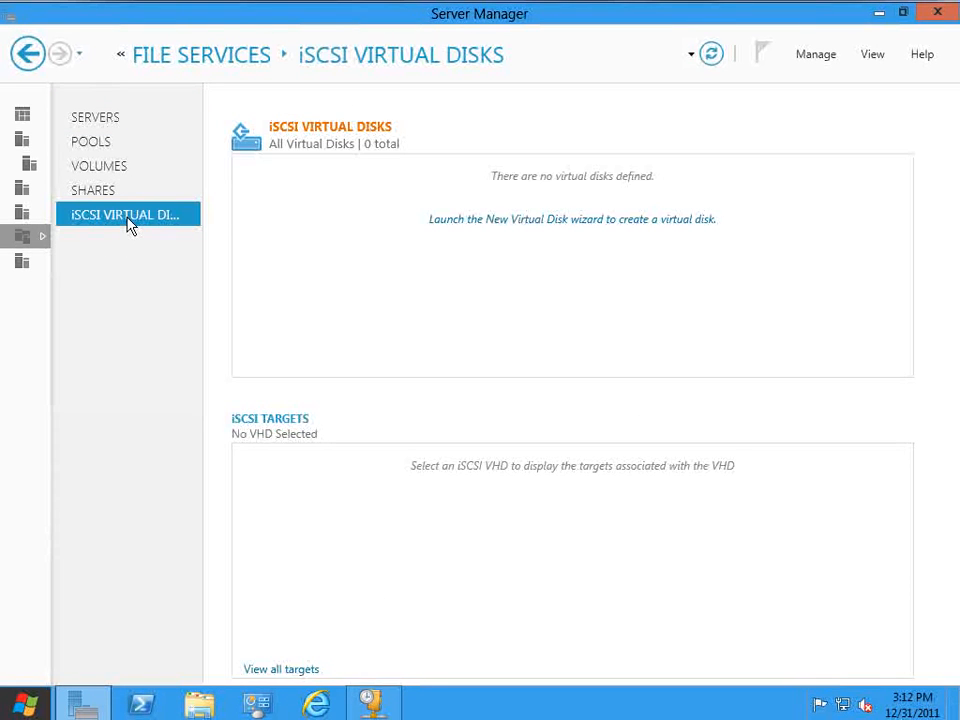
mouse_move(902, 12)
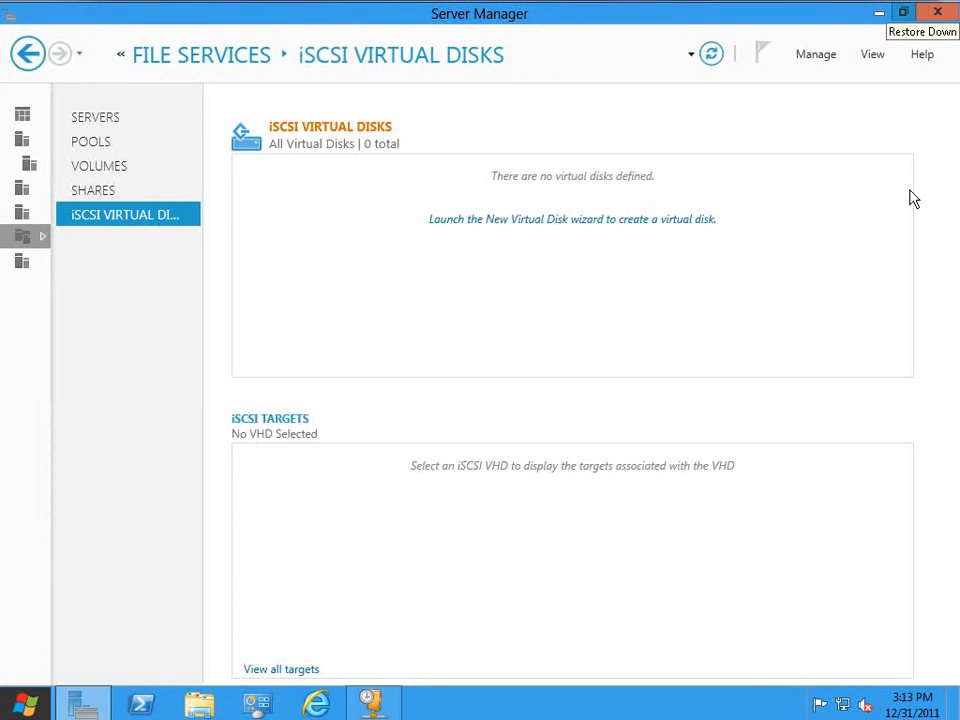
mouse_move(300, 158)
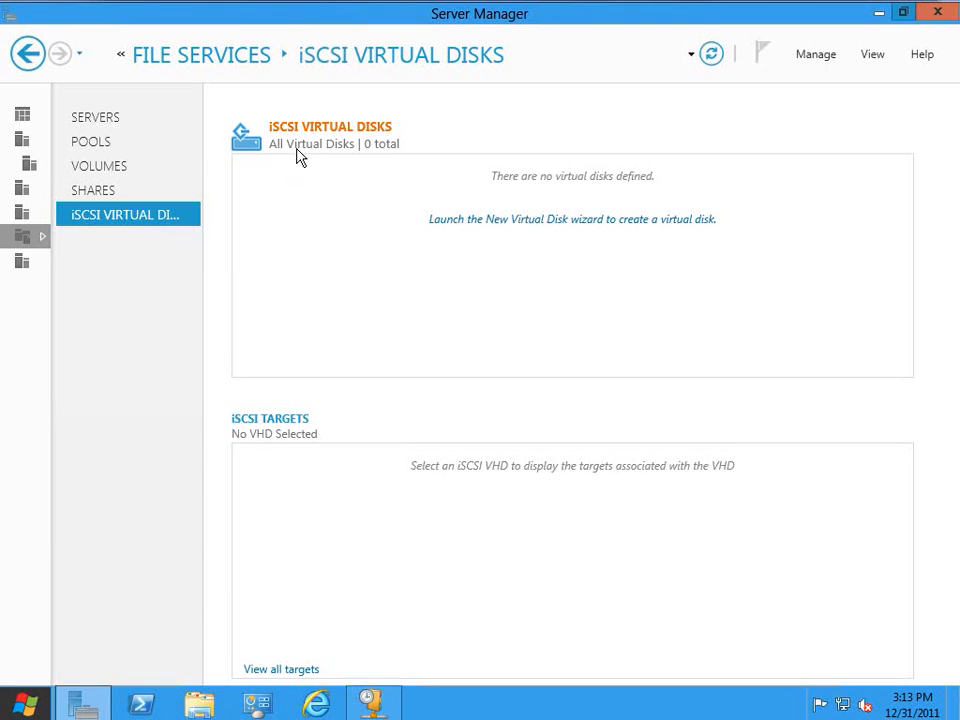
mouse_move(245, 443)
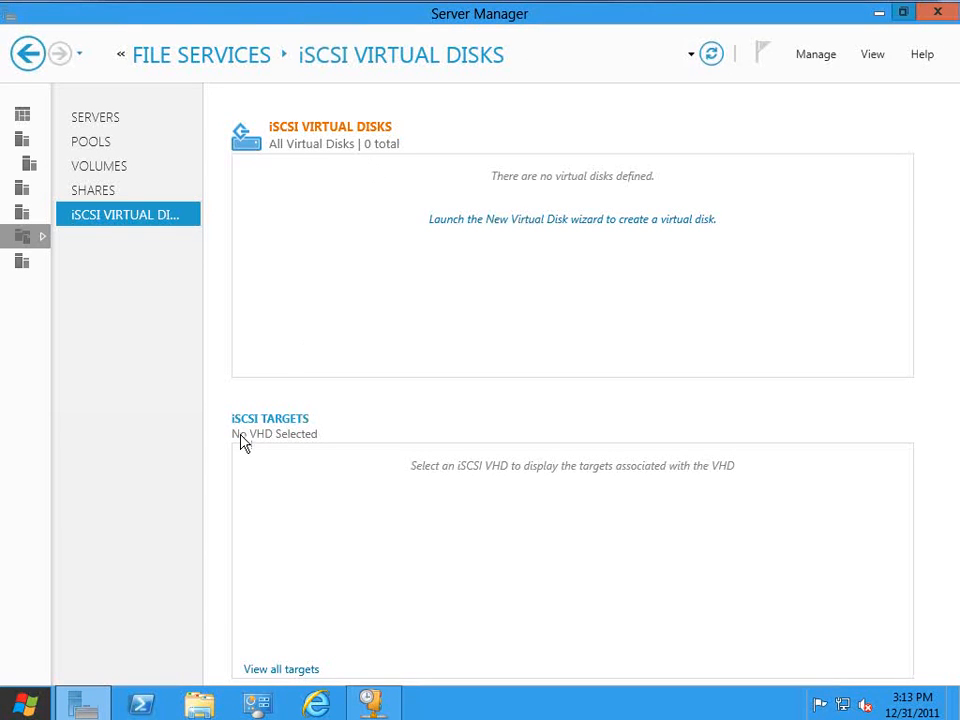
mouse_move(303, 425)
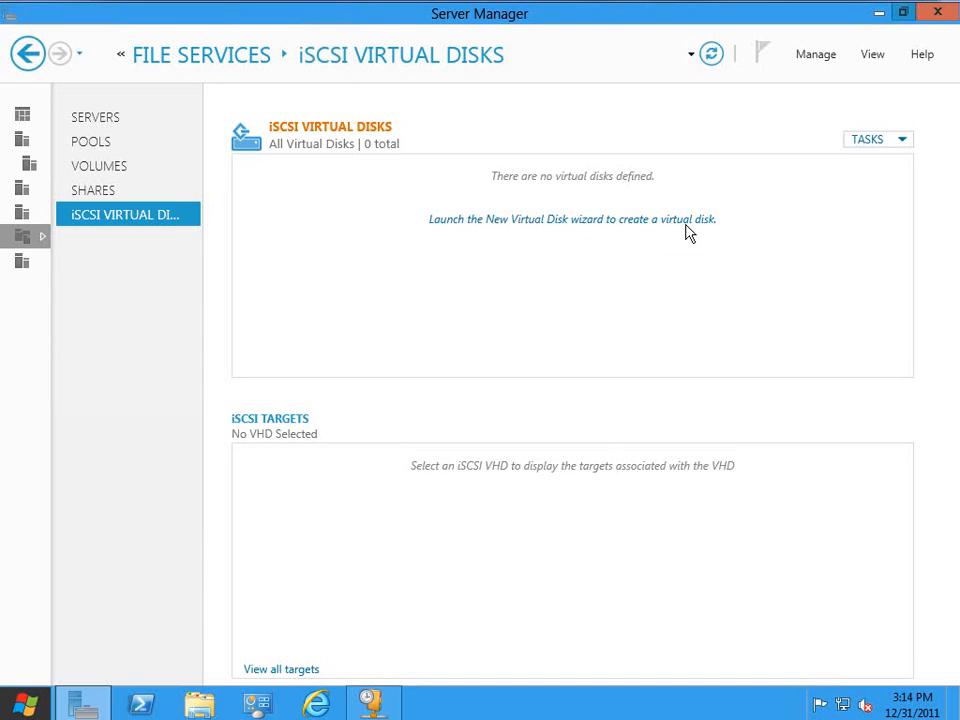
Start a new iSCSI virtual disk on volume D: named 'My Disk'
click(572, 219)
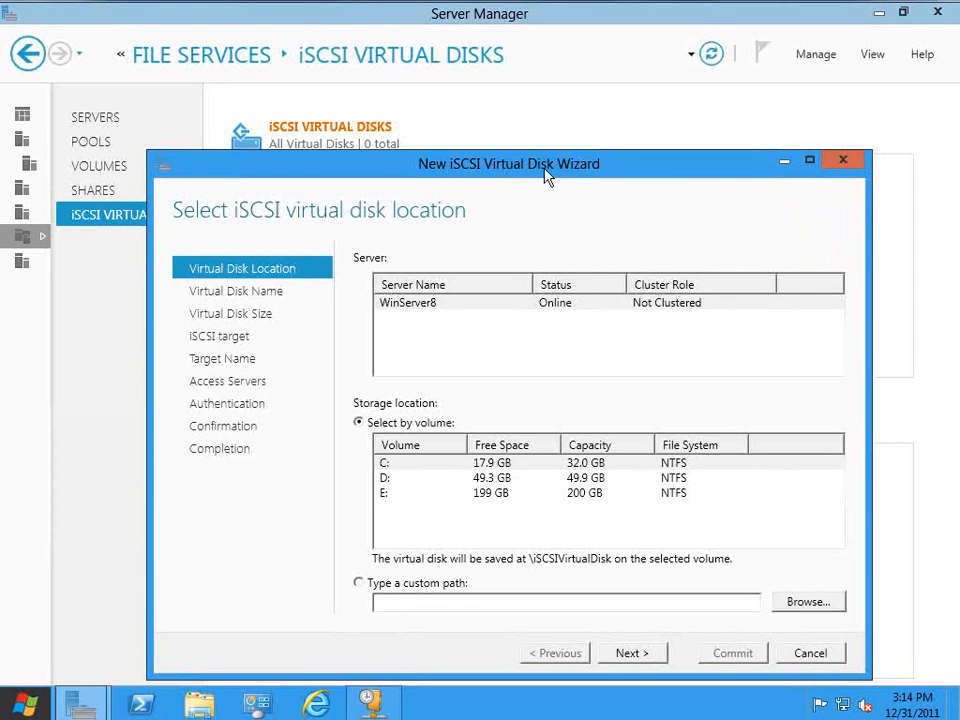
mouse_move(245, 287)
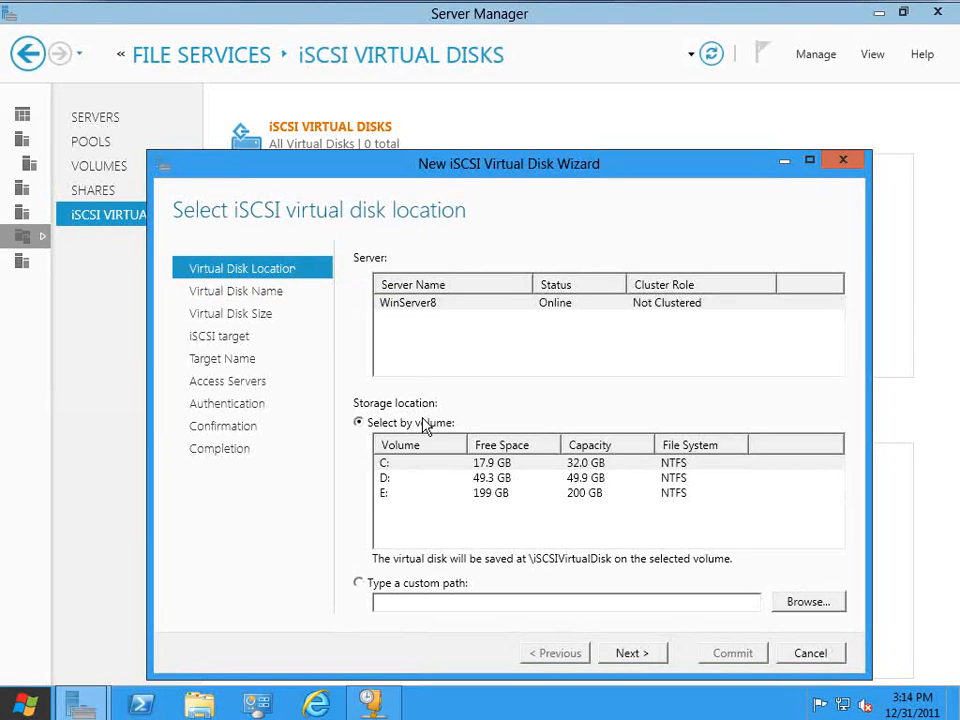
mouse_move(395, 495)
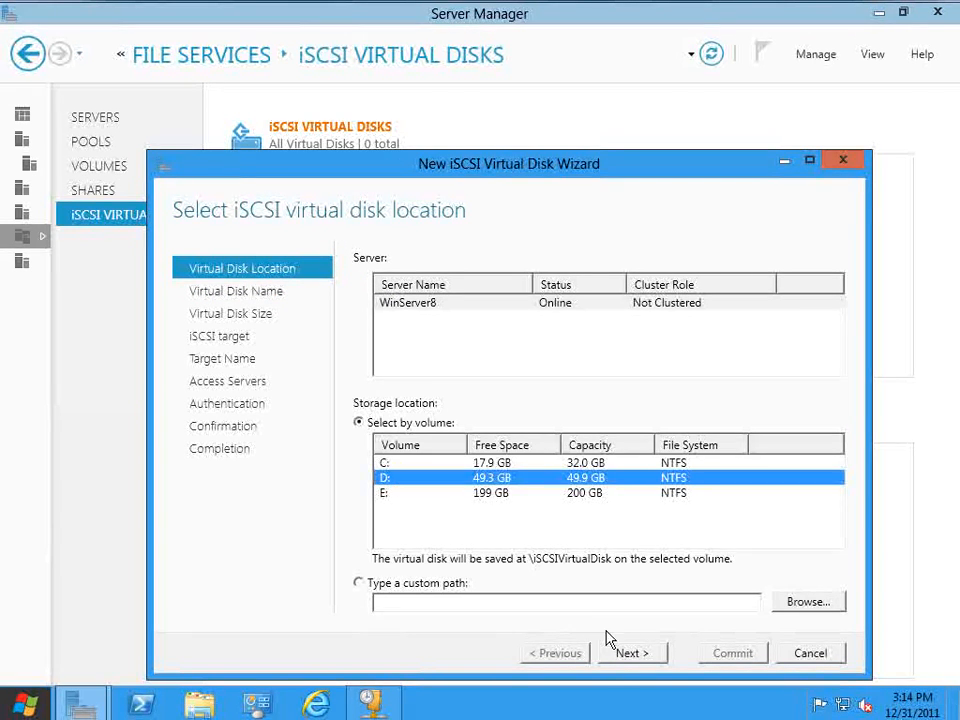
click(631, 652)
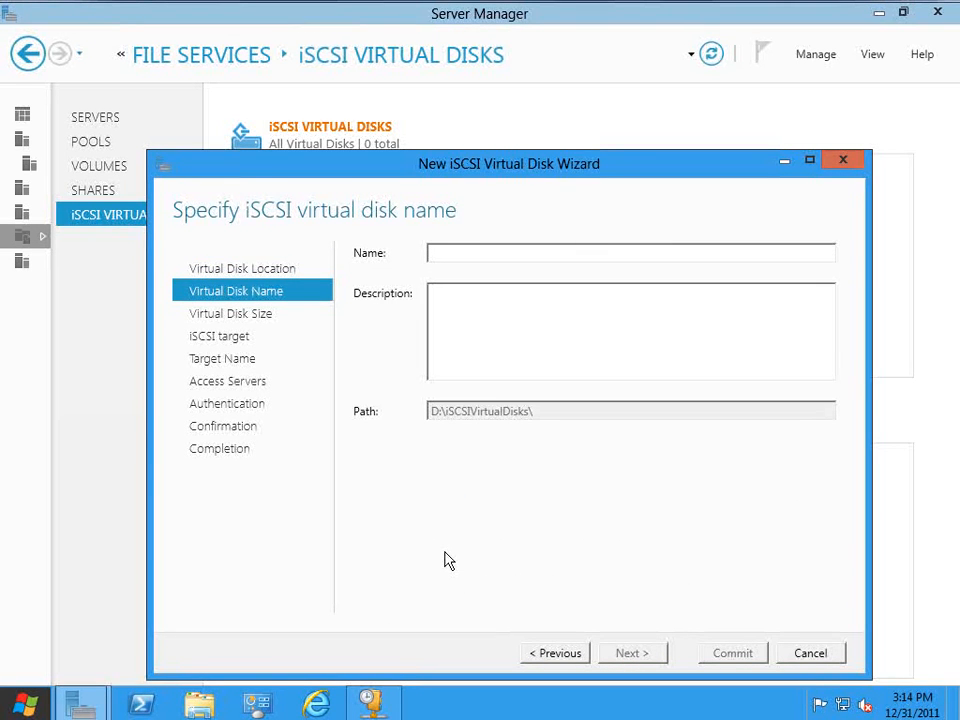
text(My)
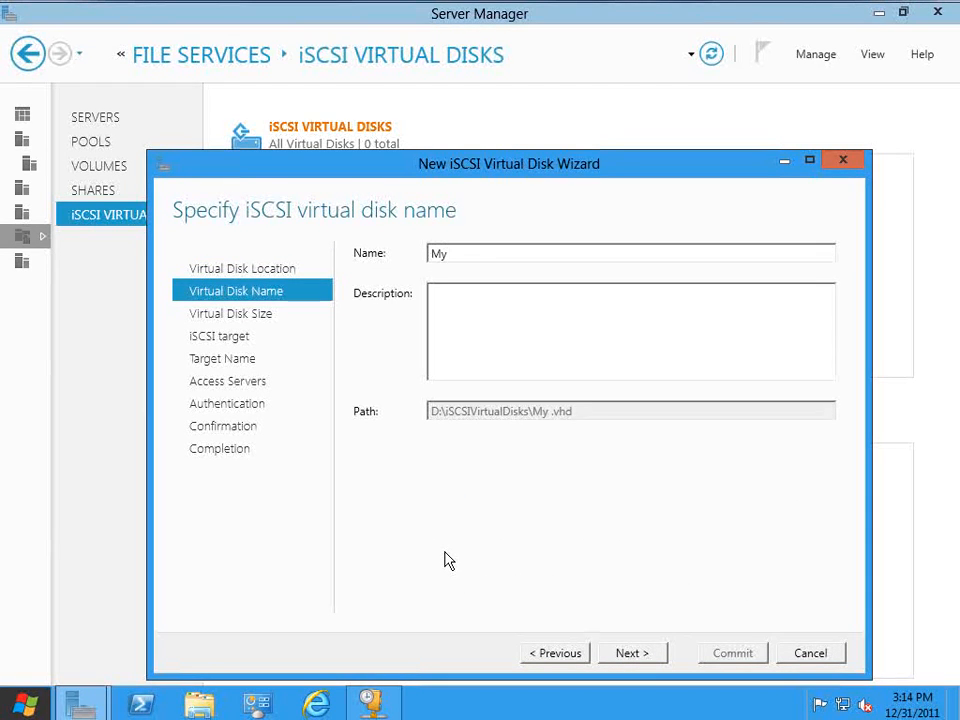
text(Disk)
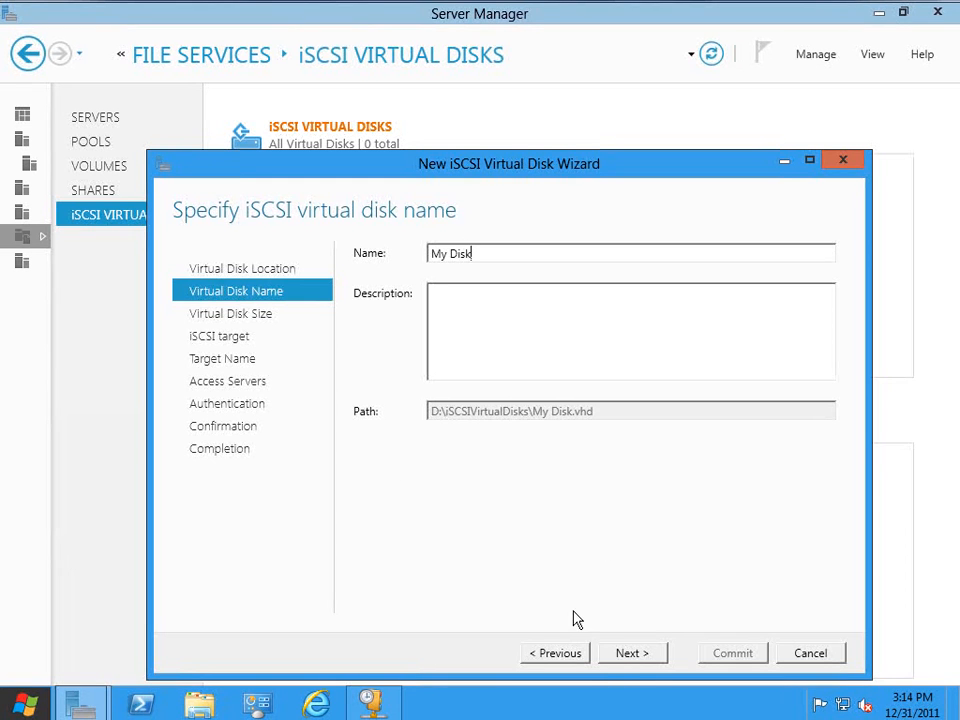
click(632, 653)
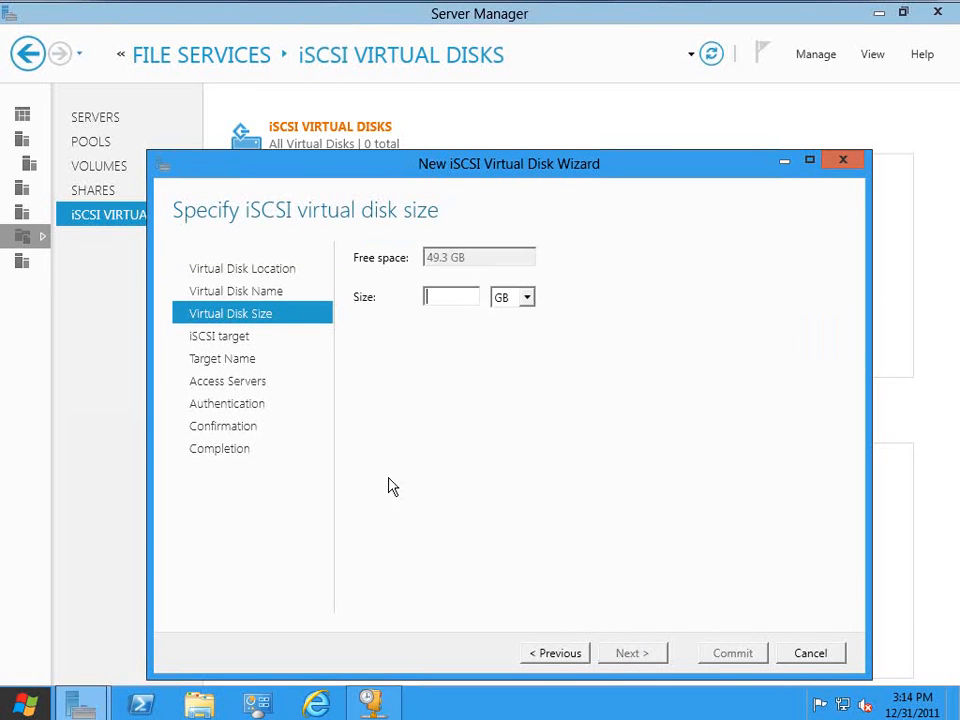
mouse_move(465, 218)
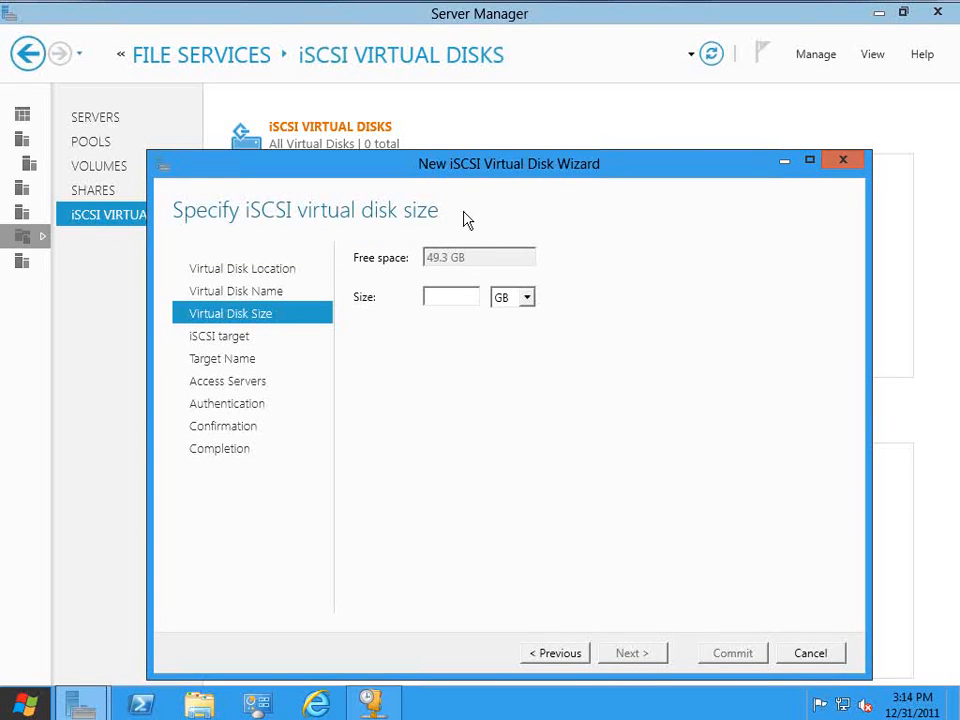
mouse_move(428, 490)
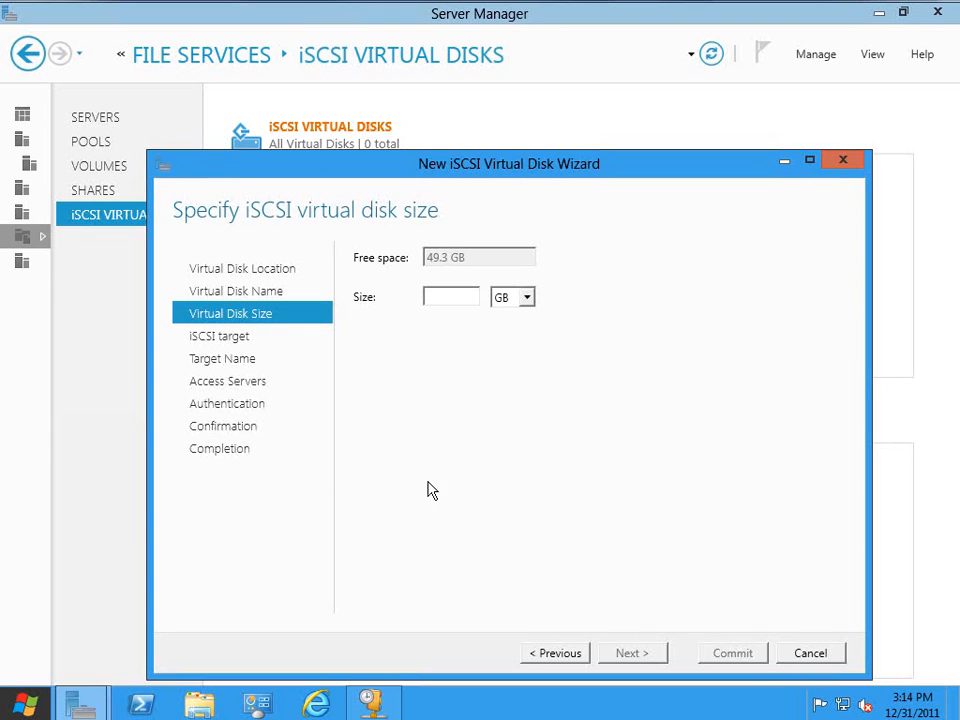
Accept the size and a new iSCSI target with its default IQN name
click(632, 653)
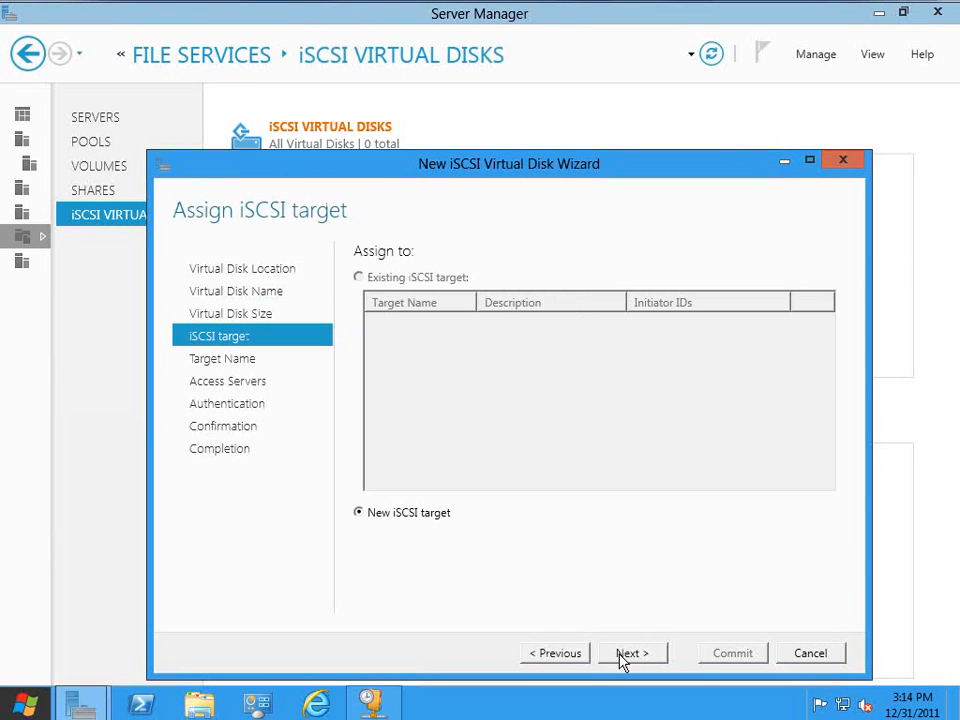
mouse_move(903, 12)
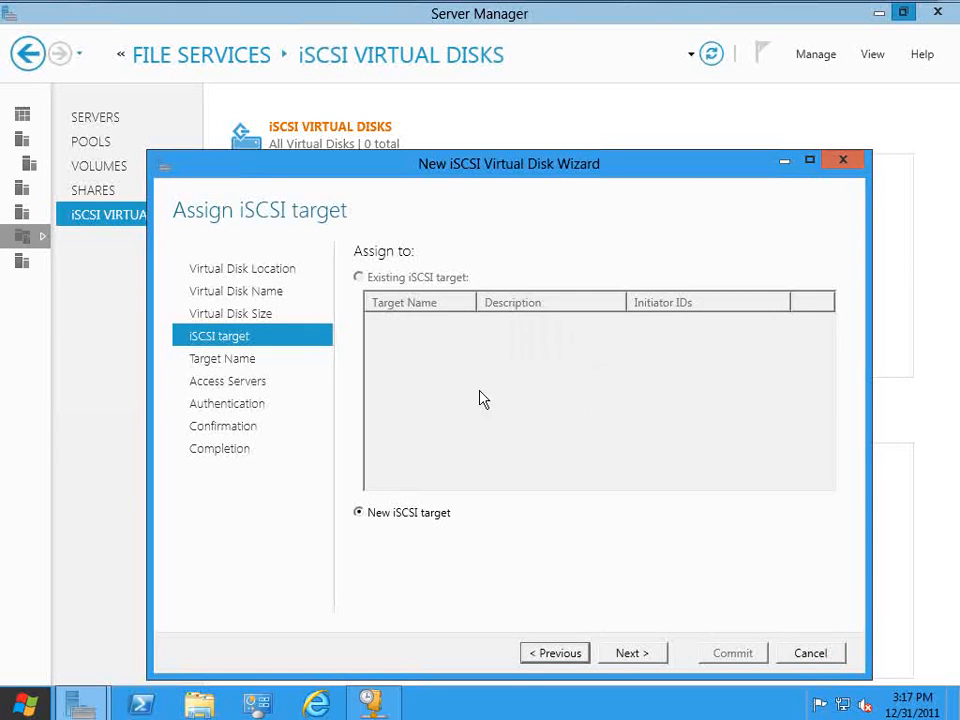
mouse_move(384, 535)
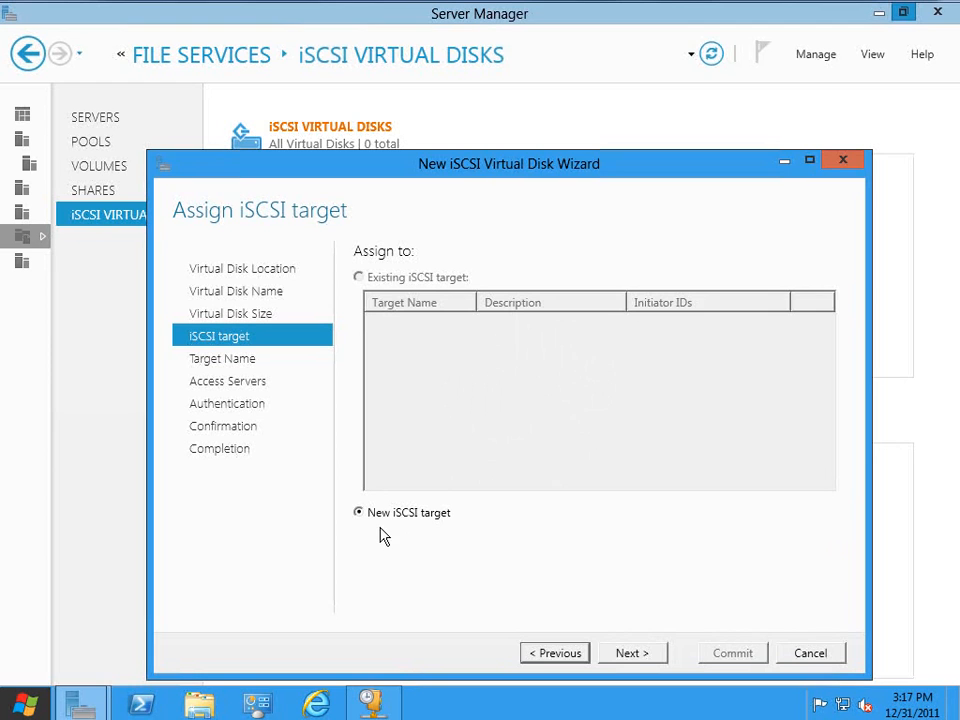
mouse_move(399, 567)
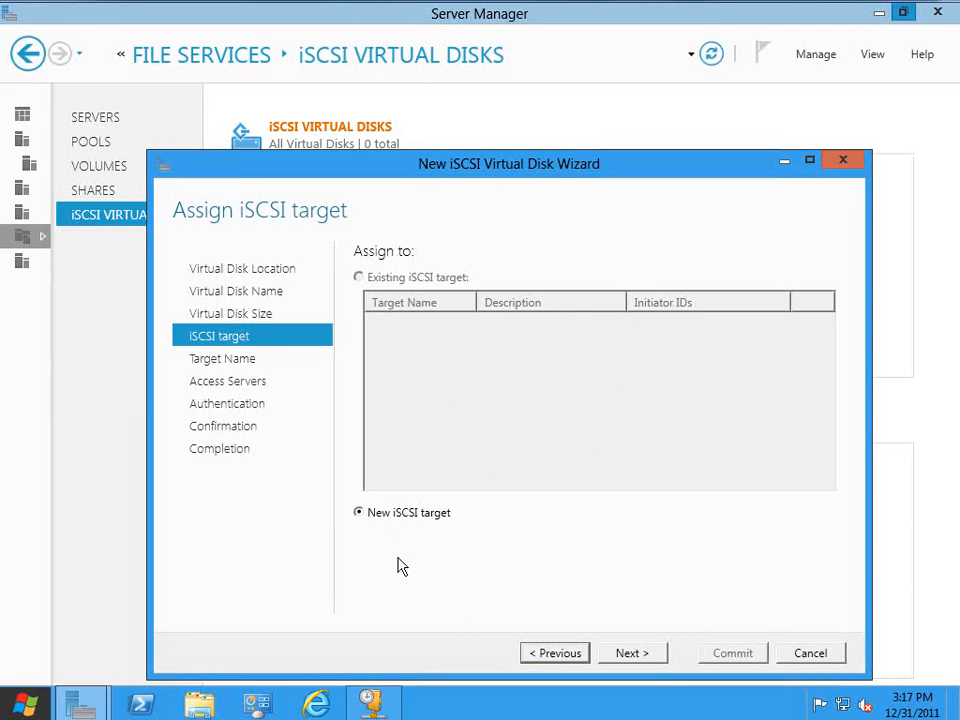
click(631, 652)
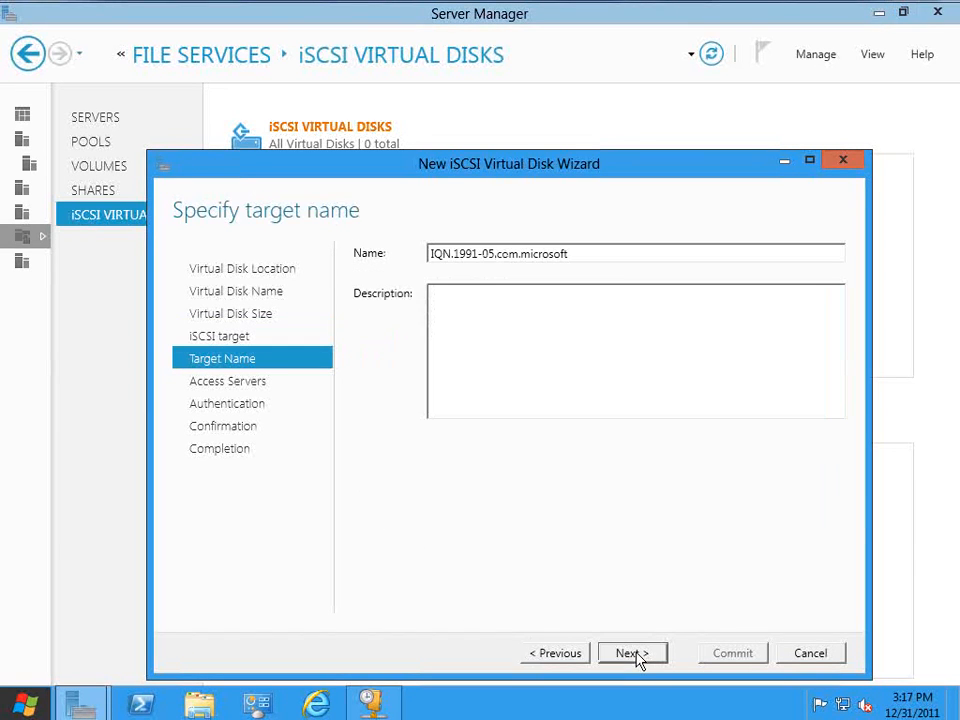
mouse_move(505, 270)
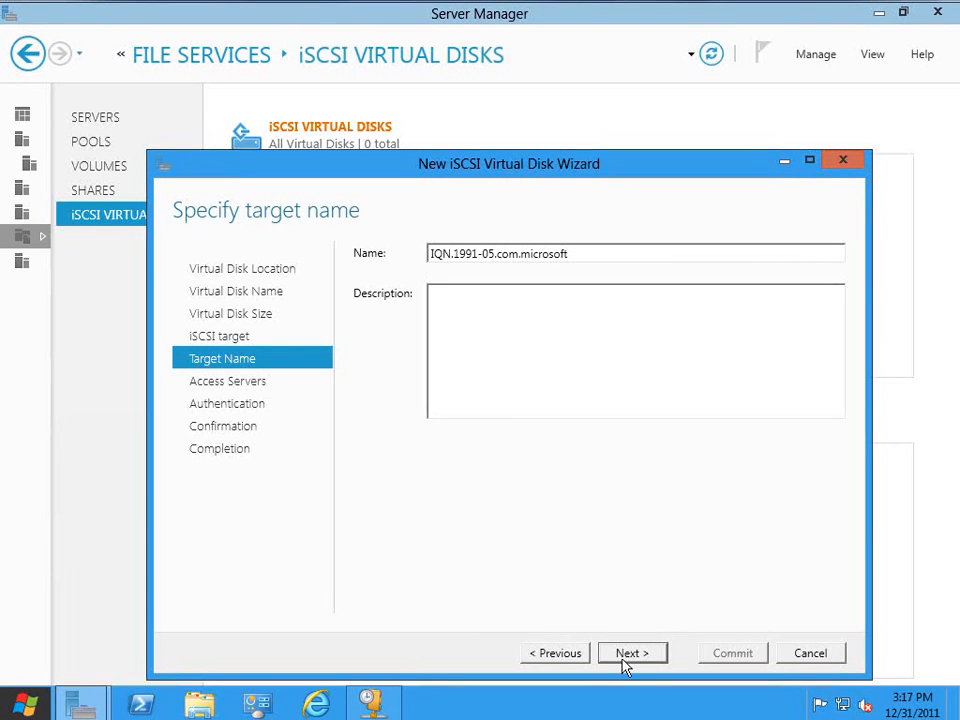
click(631, 652)
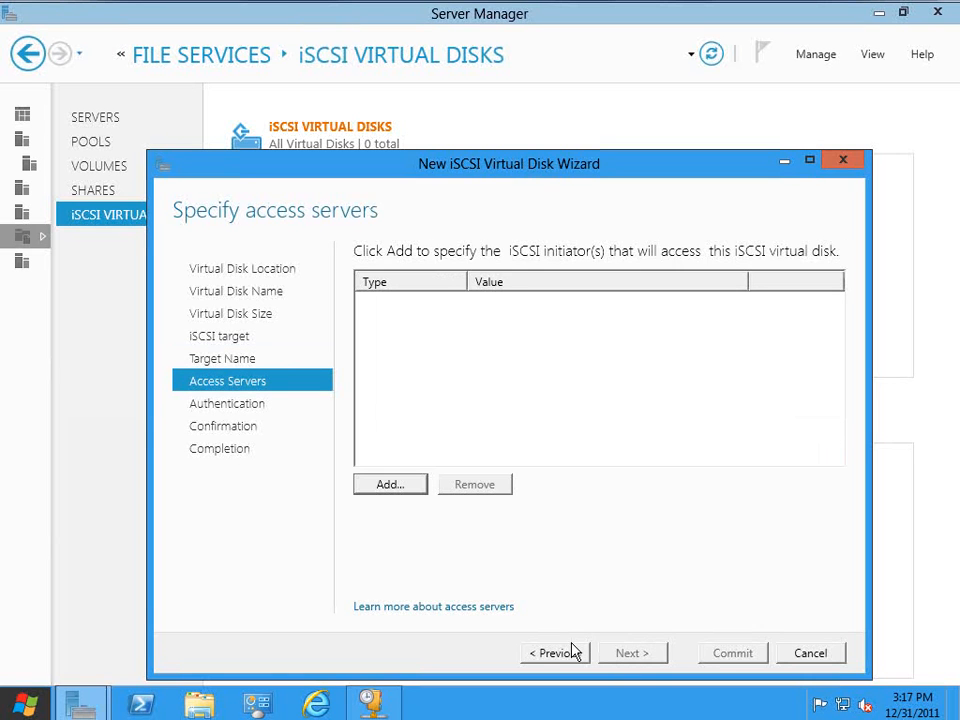
mouse_move(565, 592)
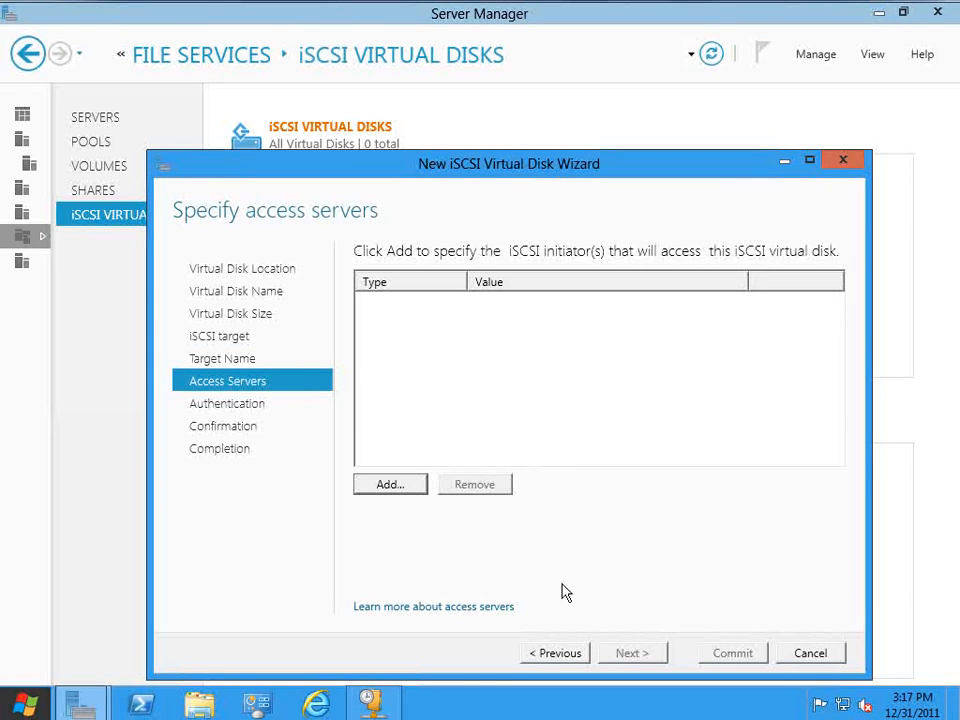
mouse_move(597, 272)
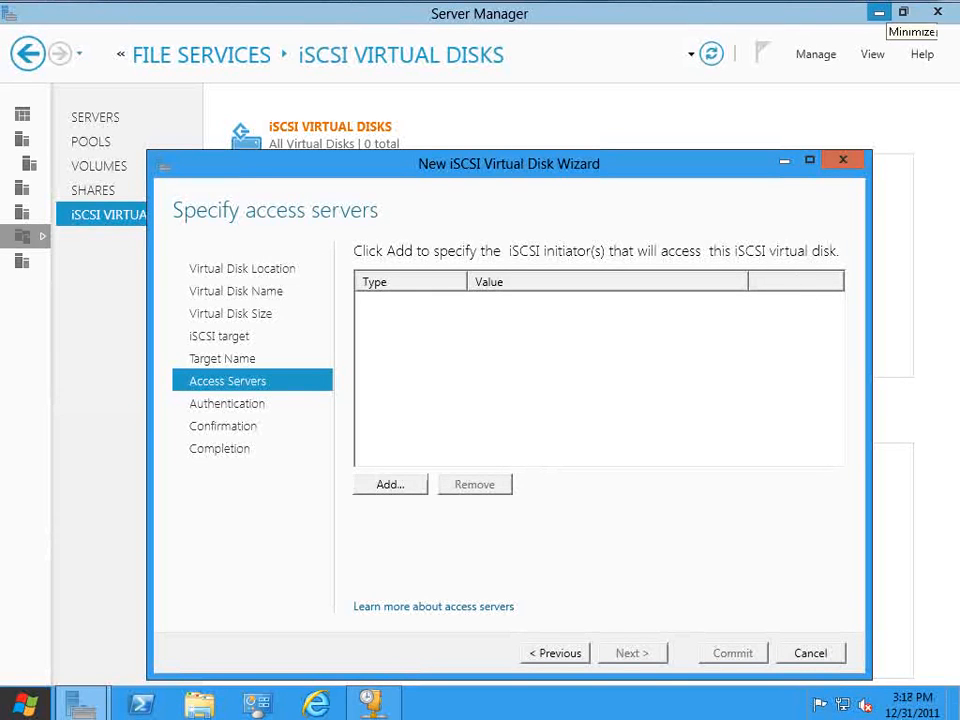
Add access-server initiator by IQN value iqn.1991-05.com.microsoft
click(390, 484)
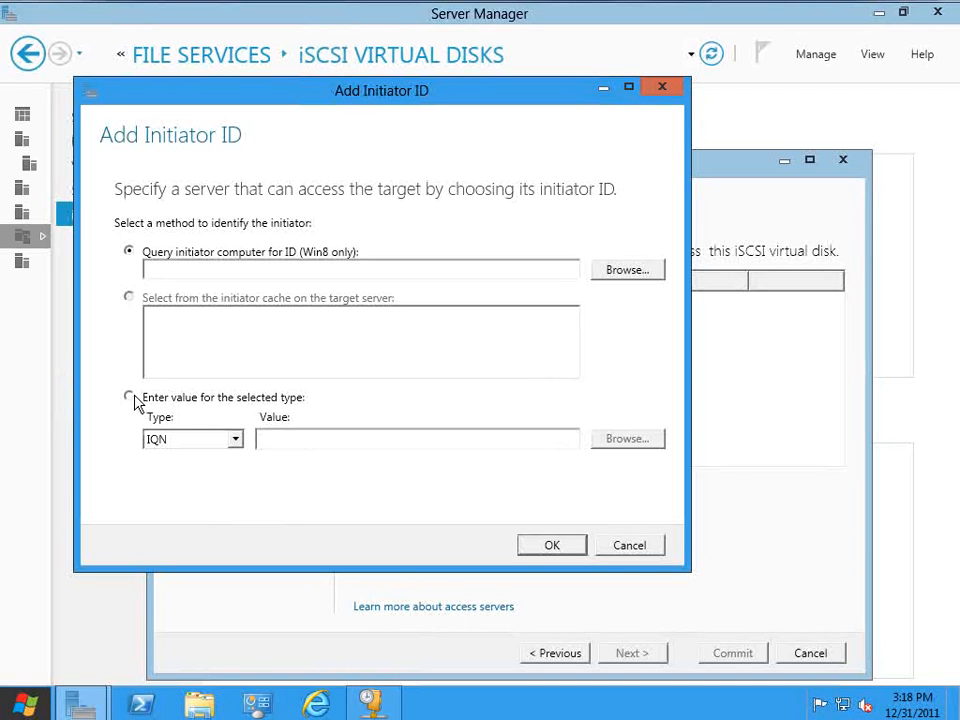
click(128, 397)
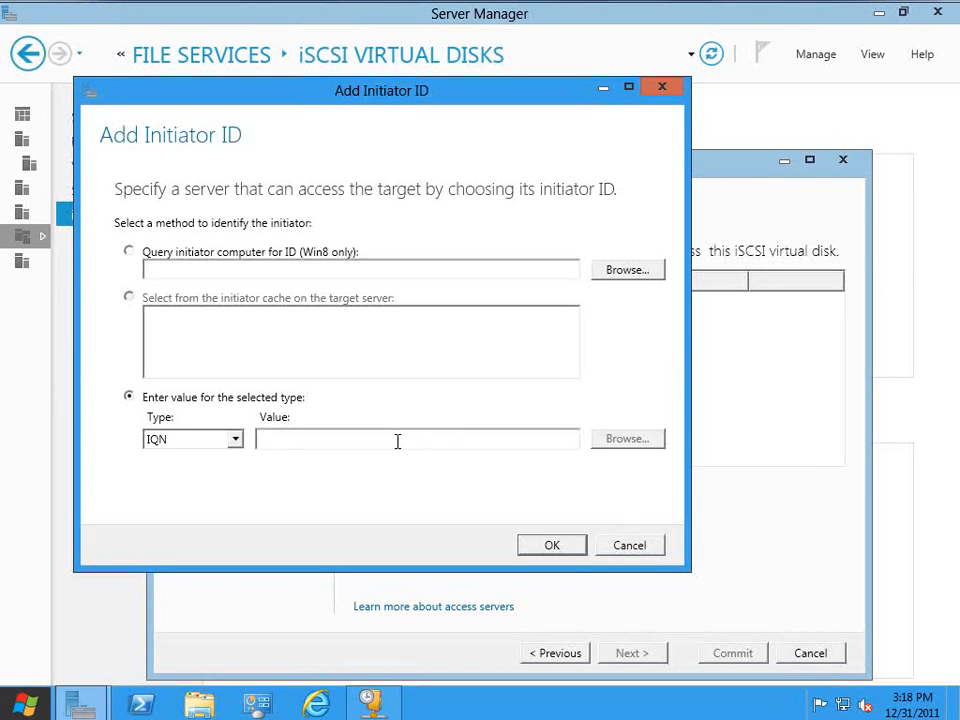
text(IQN)
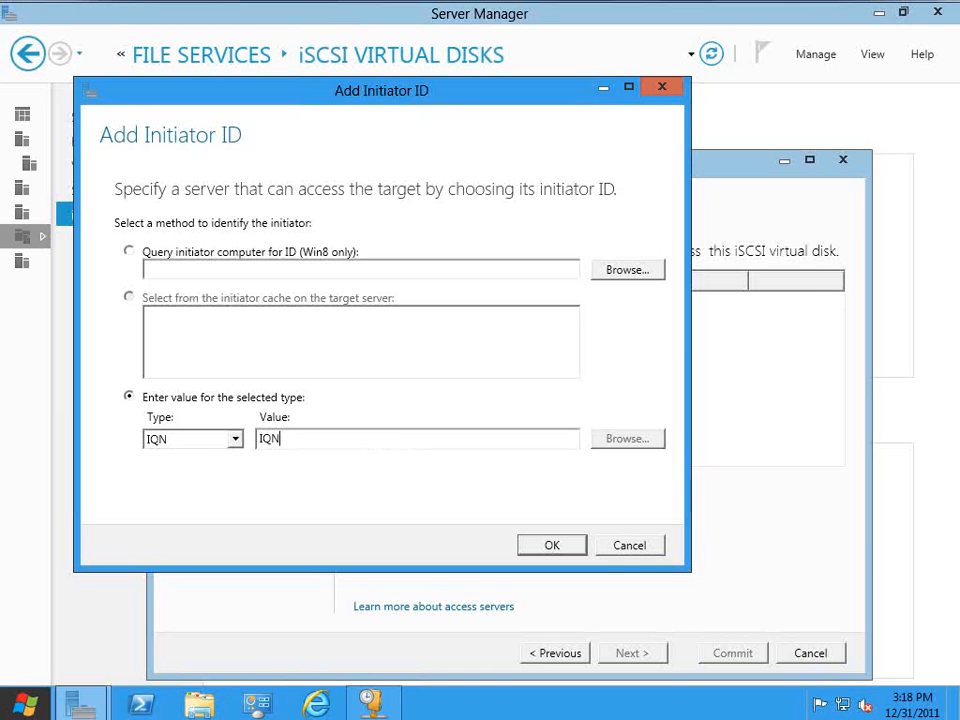
text(.1991)
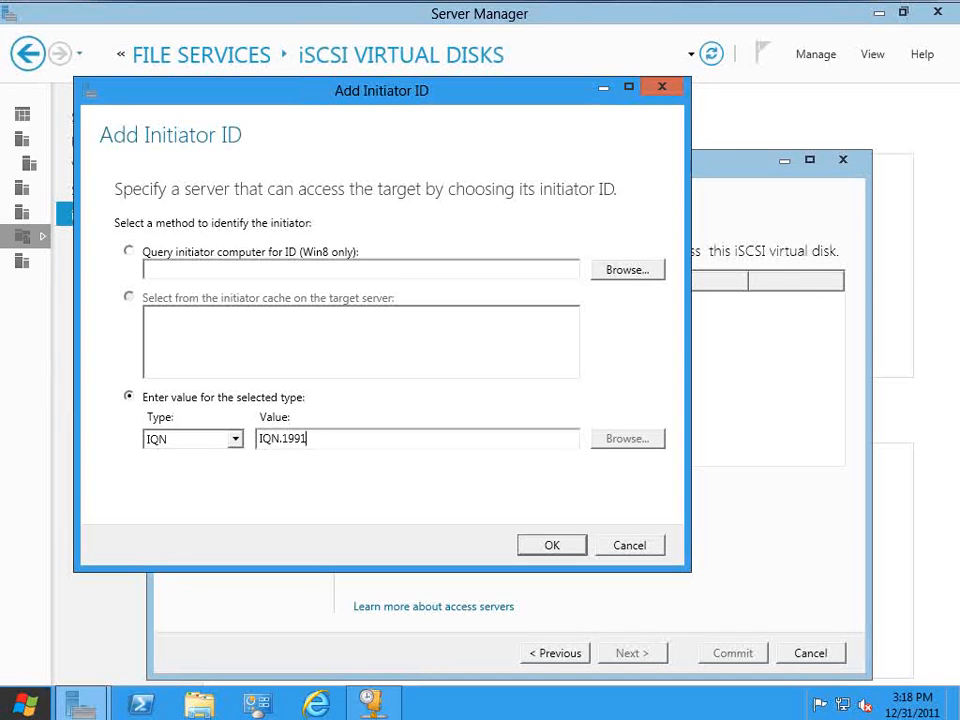
text(-05)
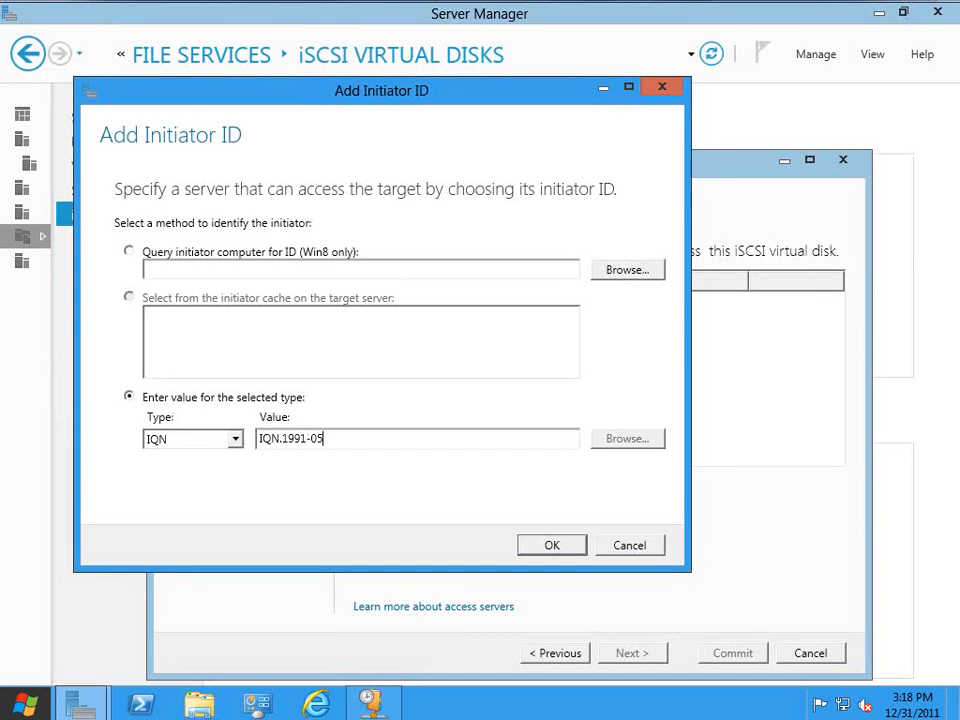
text(.com.m)
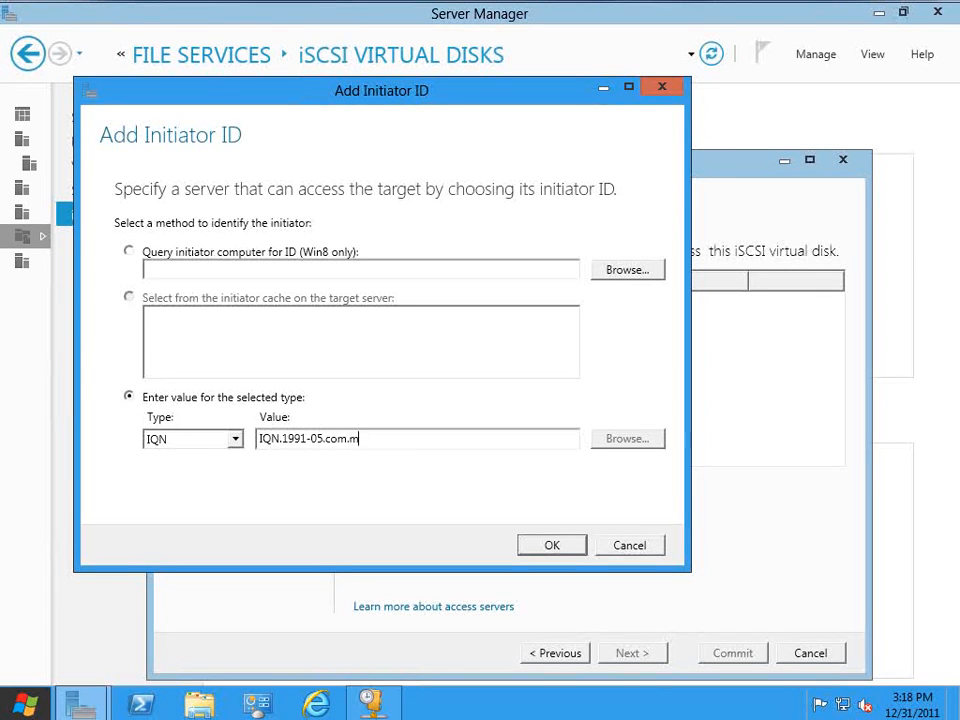
text(icrosoft)
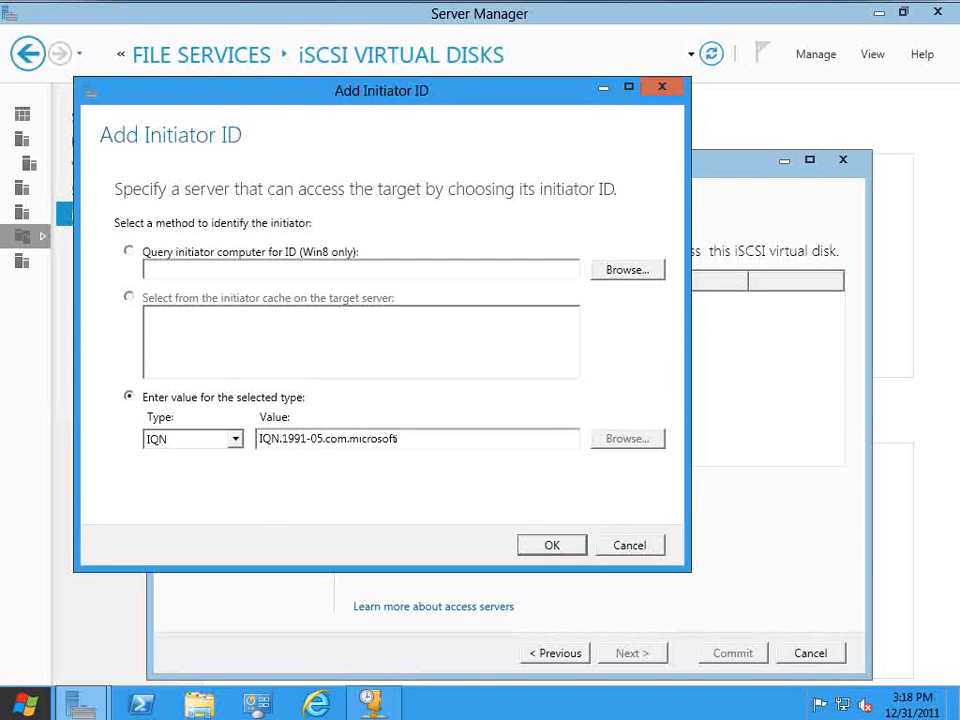
click(551, 545)
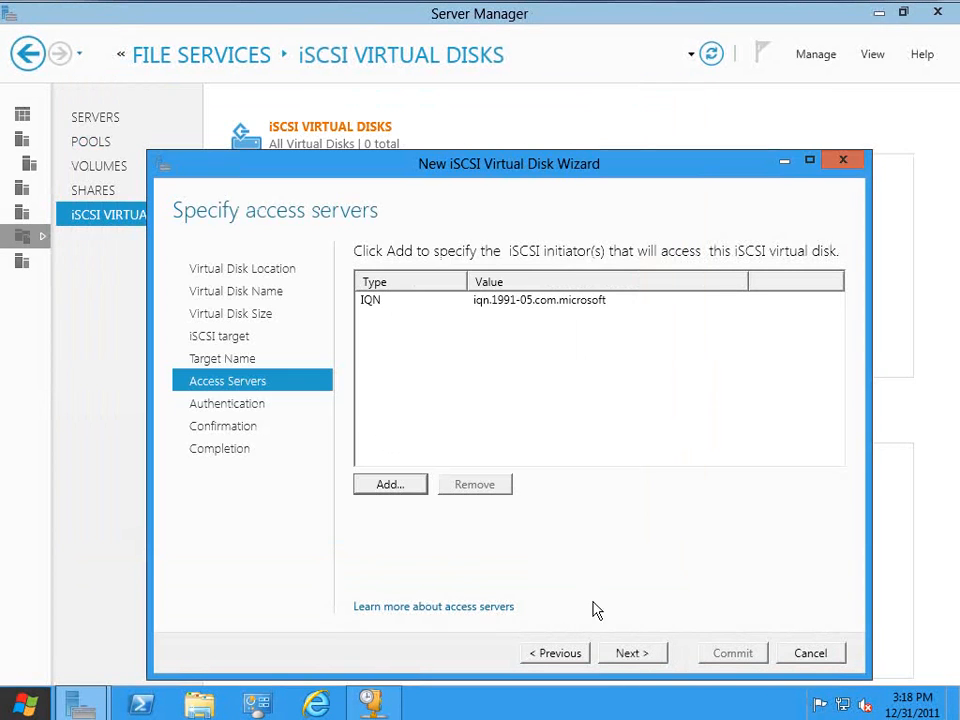
Leave CHAP unchecked, commit the virtual disk and target, and close the wizard
click(631, 653)
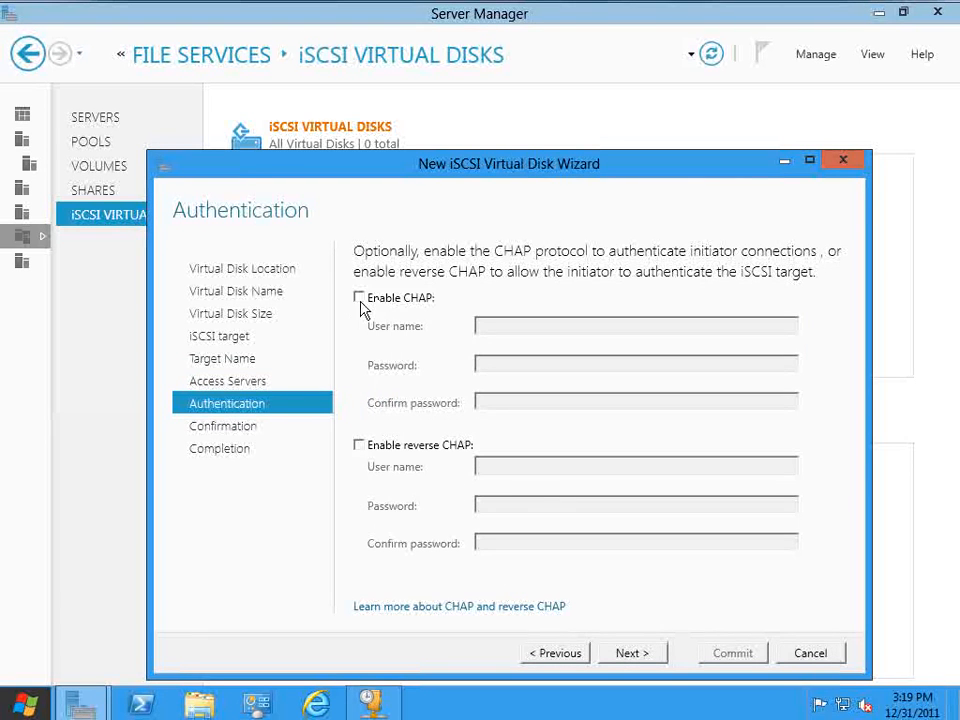
mouse_move(462, 456)
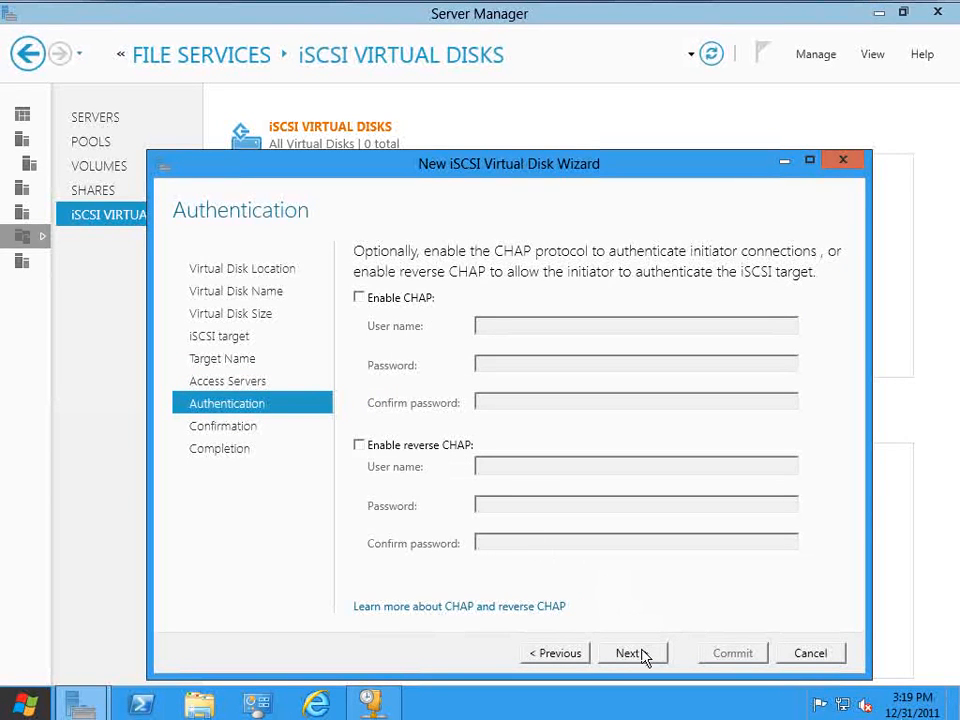
click(628, 653)
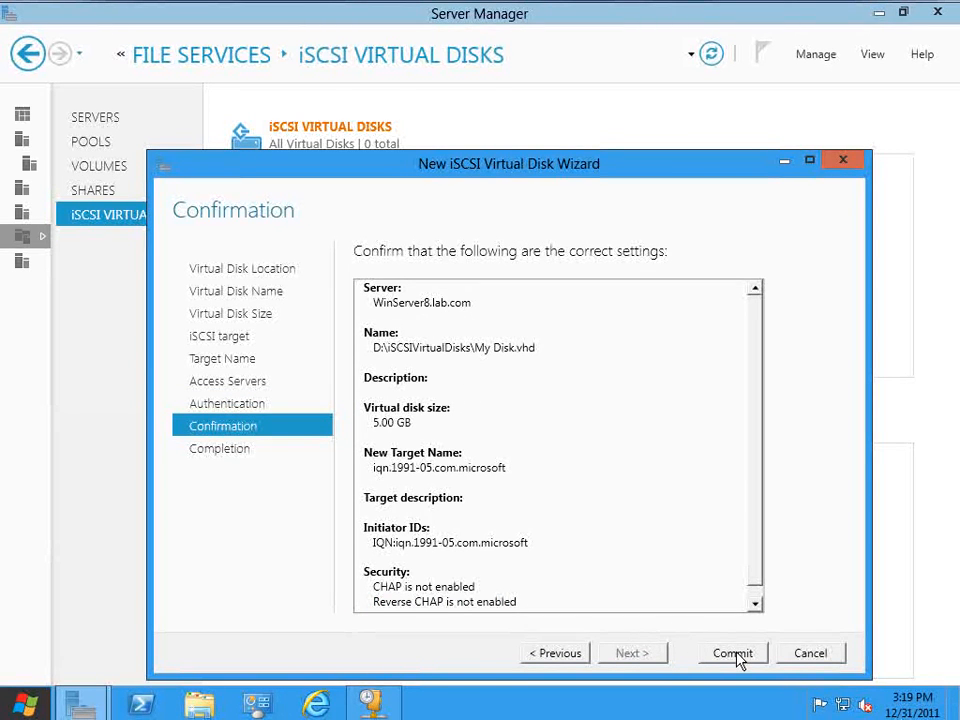
click(732, 652)
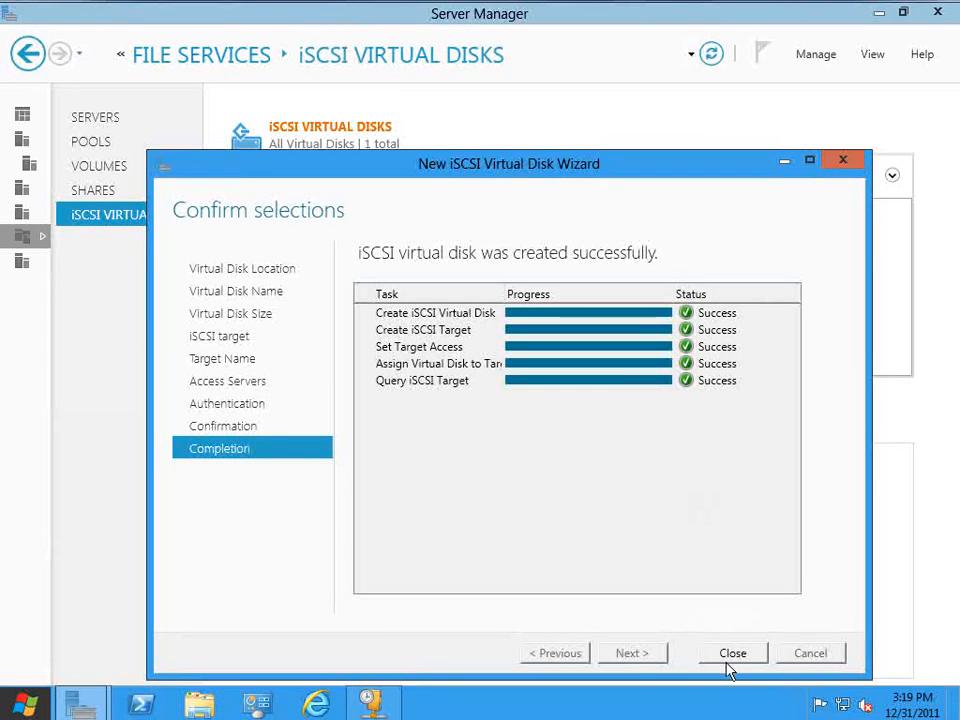
click(732, 653)
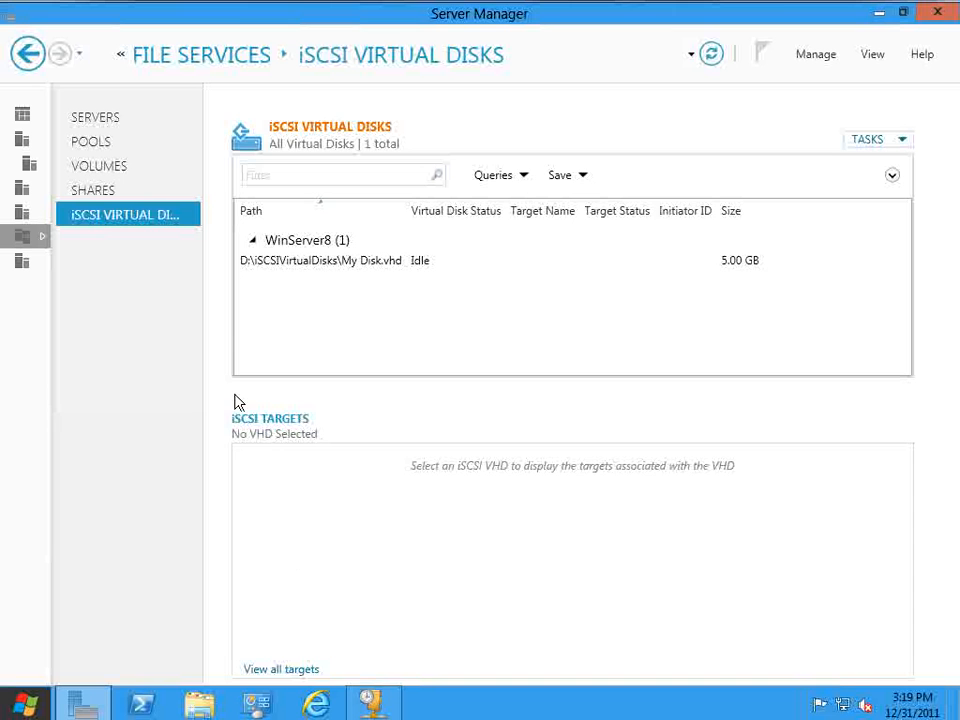
Refresh the list so My Disk.vhd shows its target and initiator ID
click(320, 260)
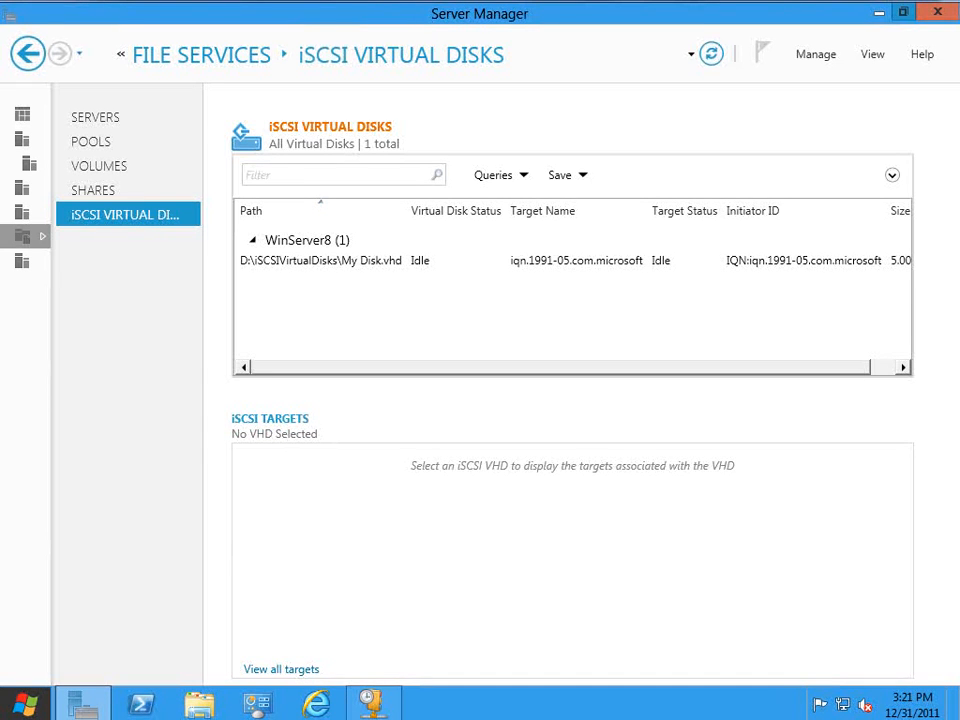
mouse_move(305, 386)
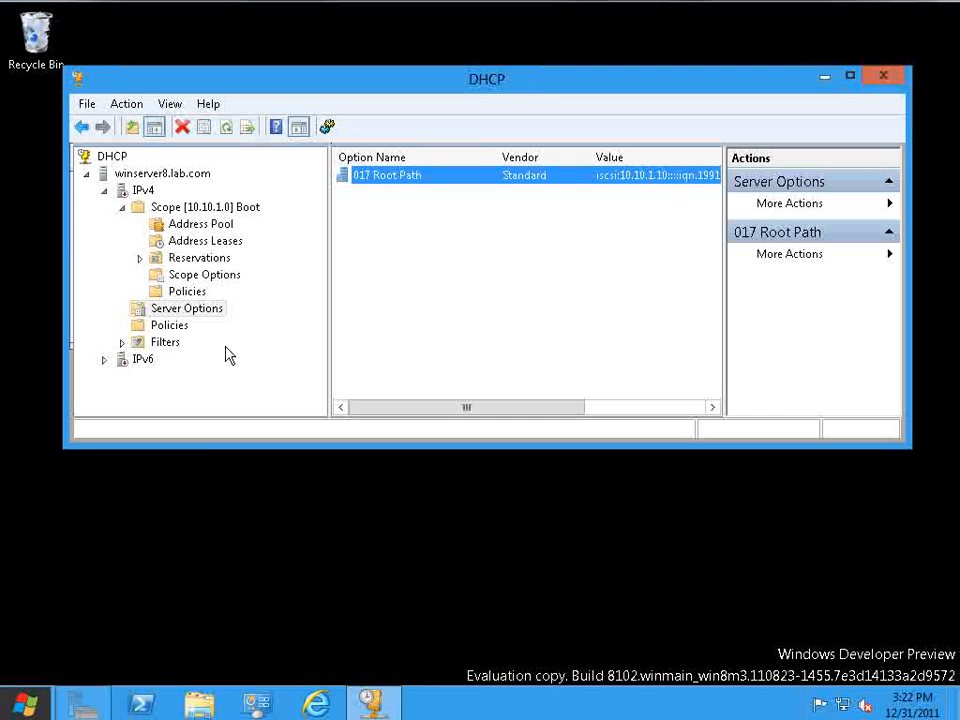
mouse_move(191, 223)
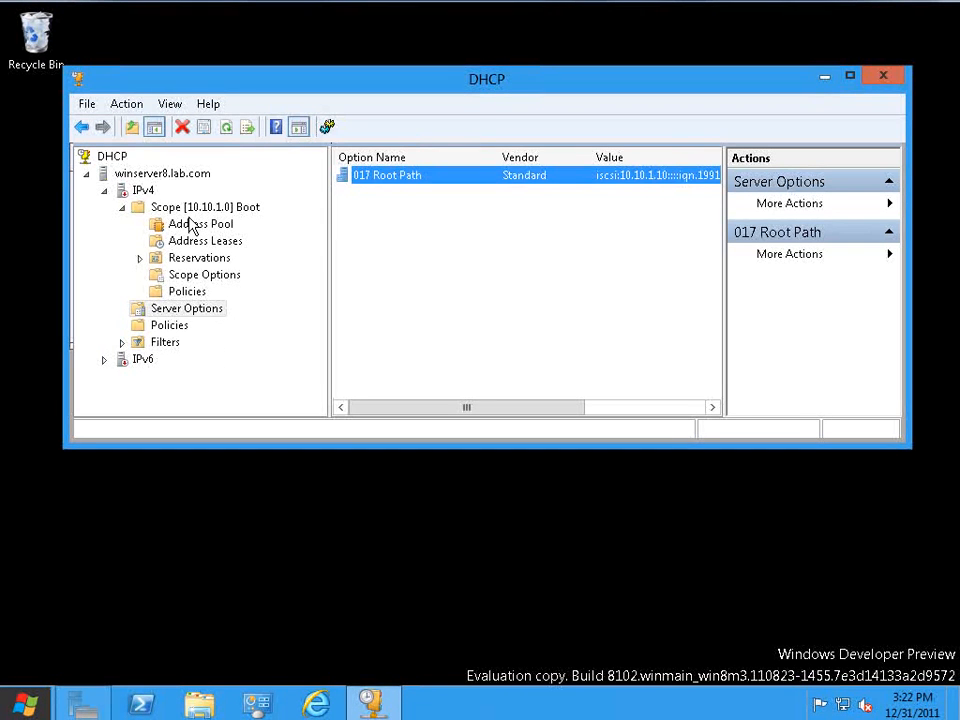
mouse_move(140, 195)
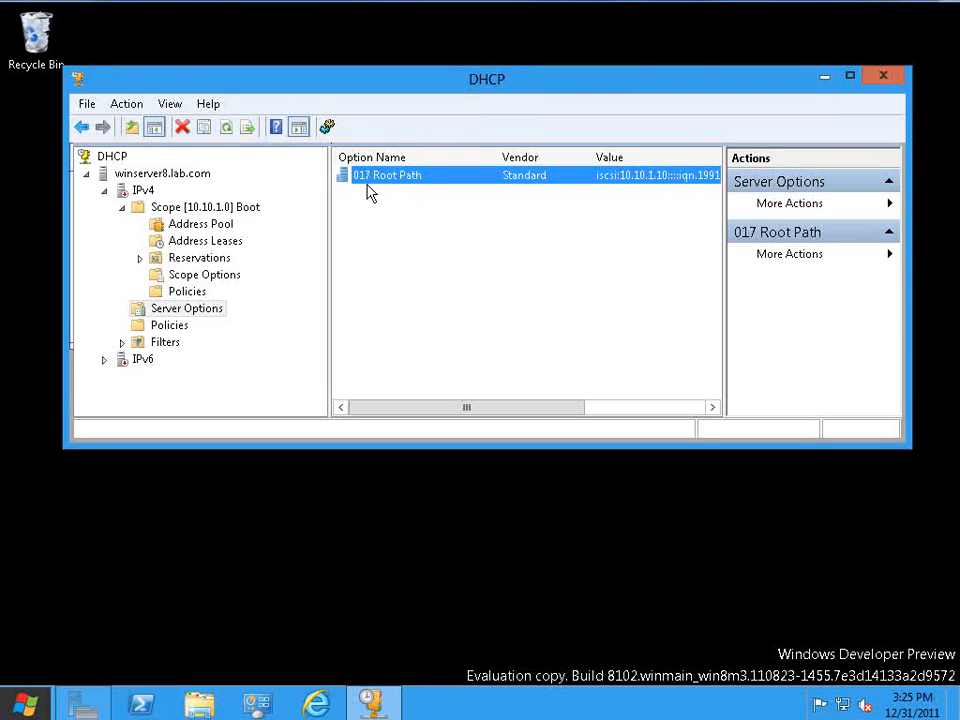
mouse_move(610, 192)
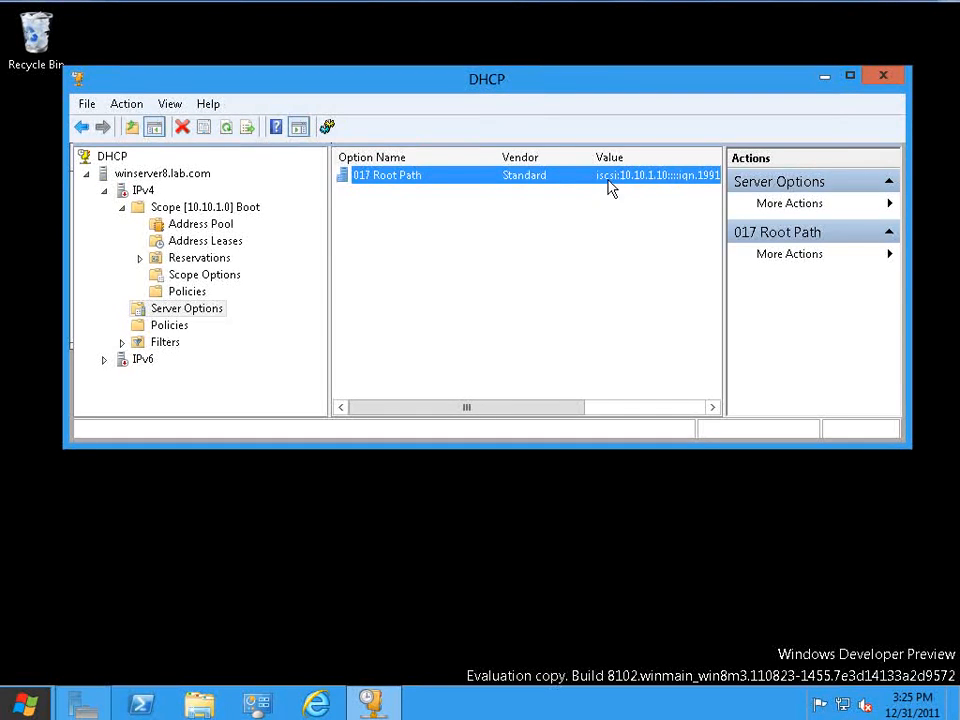
mouse_move(652, 193)
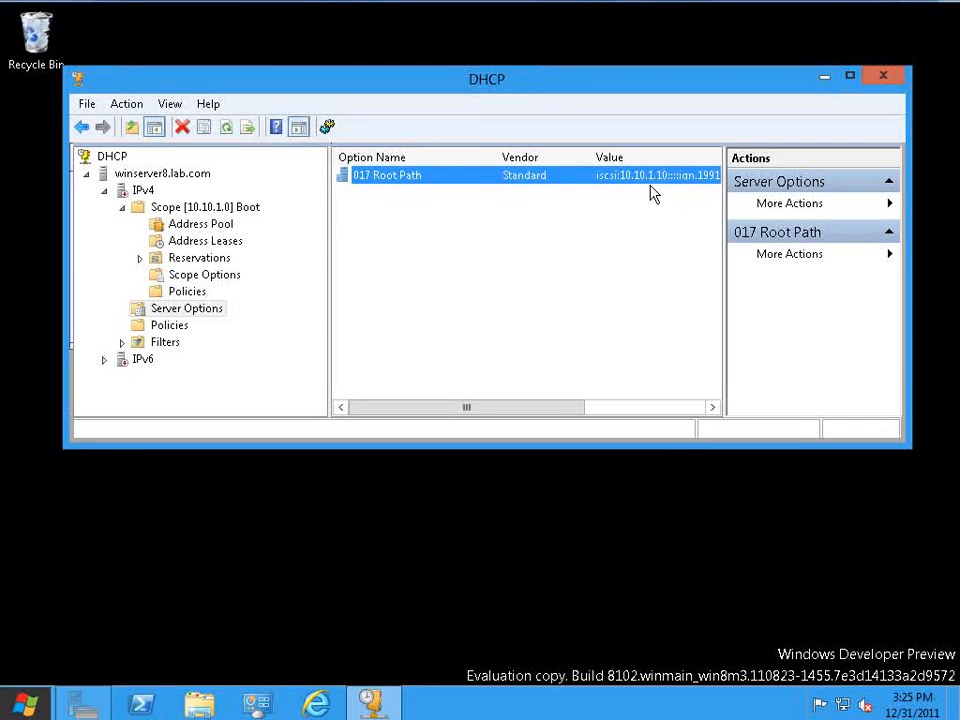